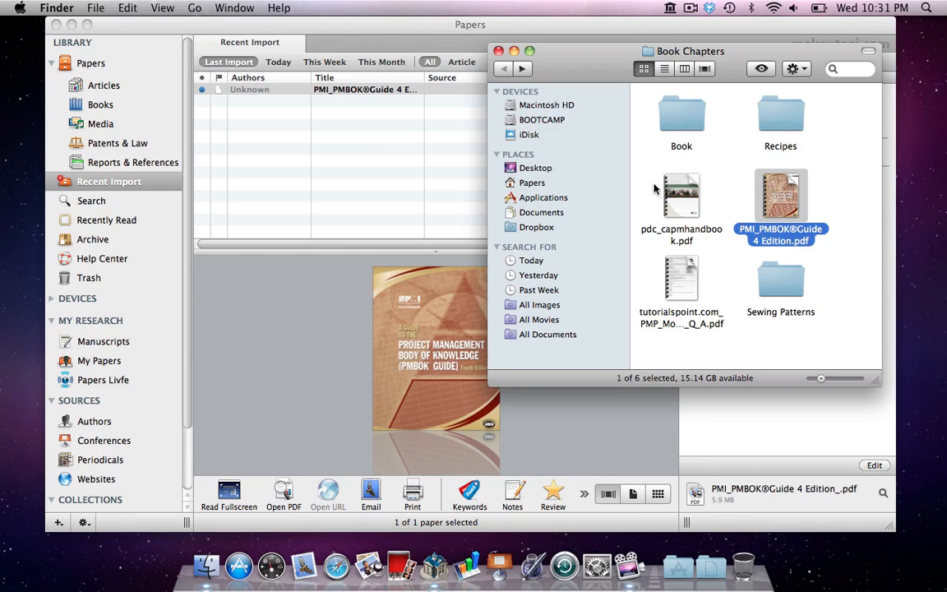
# Step: Import the CAPM handbook and PMBOK Guide PDFs into Books and convert them to Electronic Book
pyautogui.moveTo(681, 195); pyautogui.dragTo(368, 152)
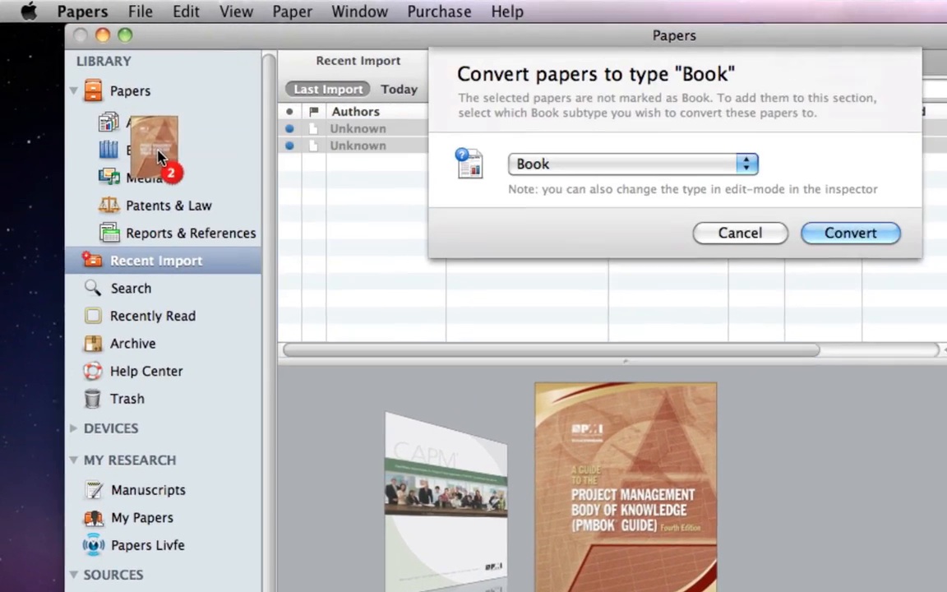
pyautogui.click(631, 164)
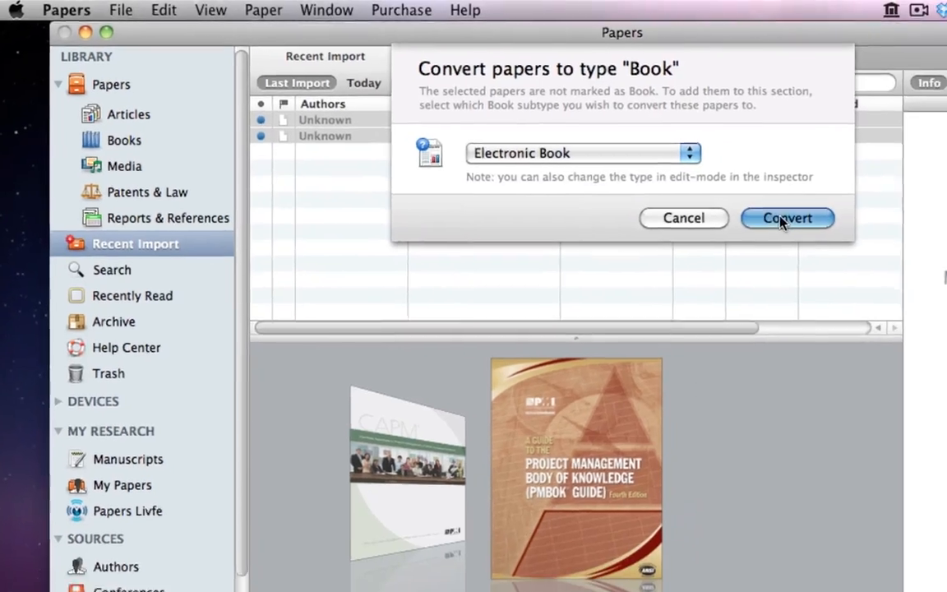
pyautogui.click(786, 218)
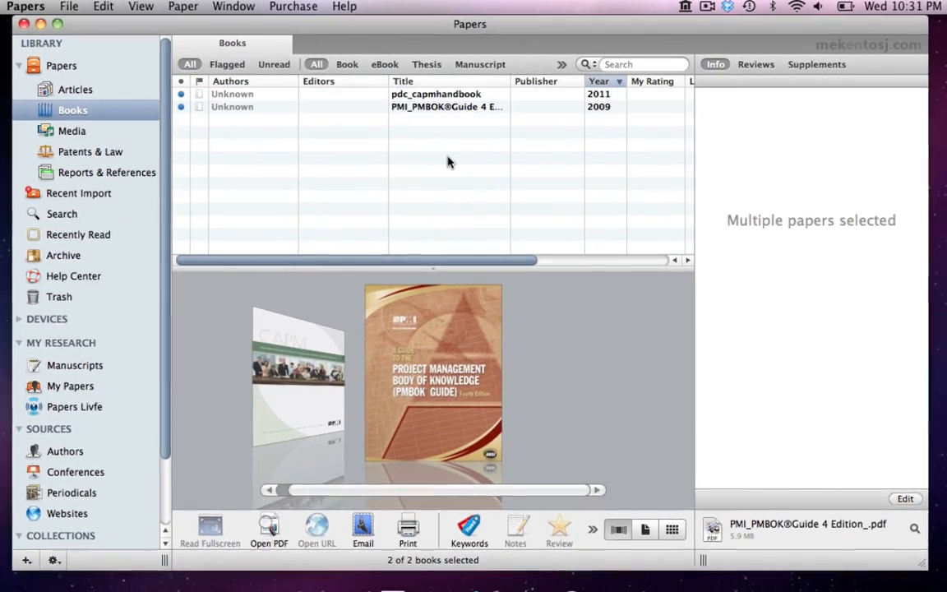
# Step: Attach the tutorialspoint PDF as Chapter 1 of the PMBOK Guide 4 Edition book
pyautogui.click(436, 93)
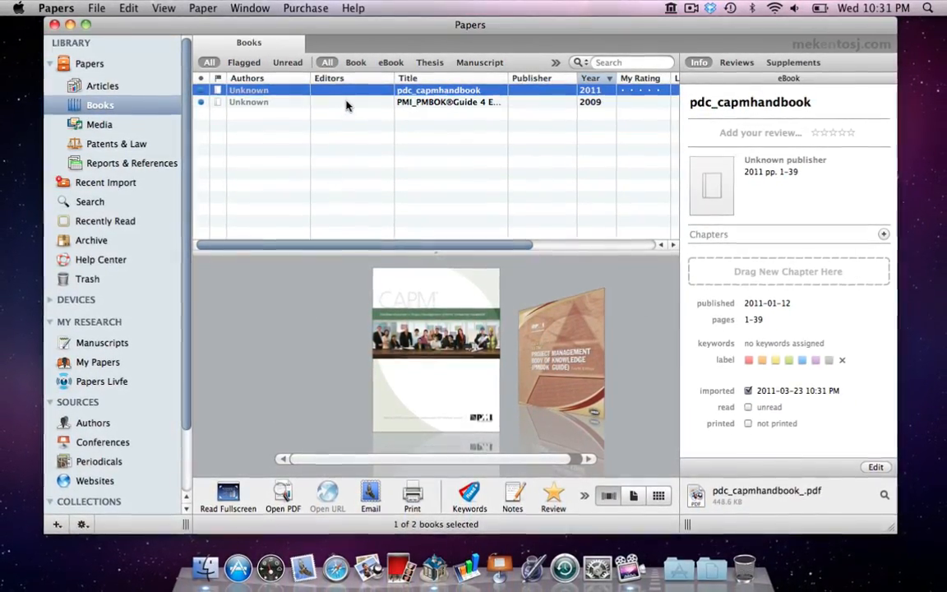
pyautogui.click(447, 101)
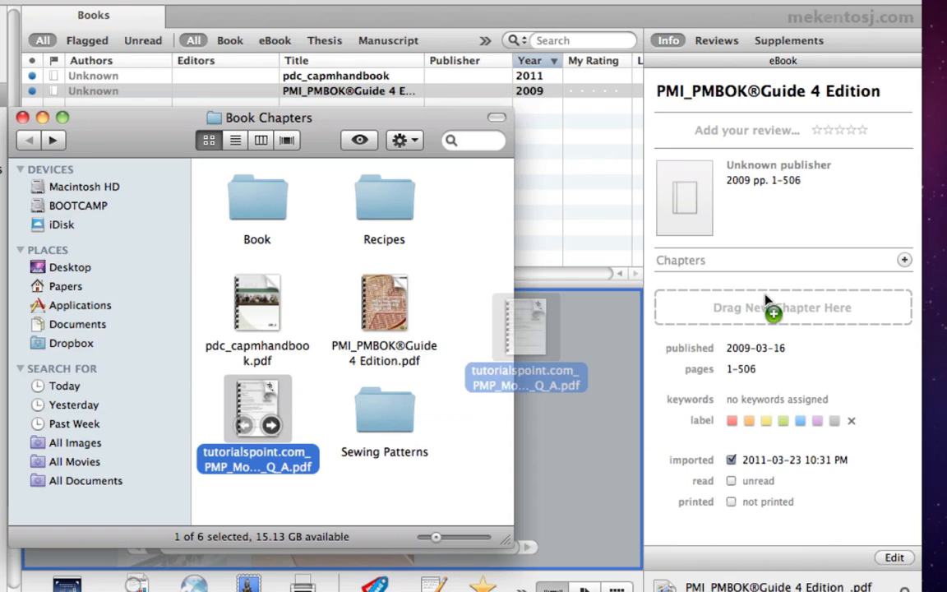
pyautogui.moveTo(258, 409); pyautogui.dragTo(781, 307)
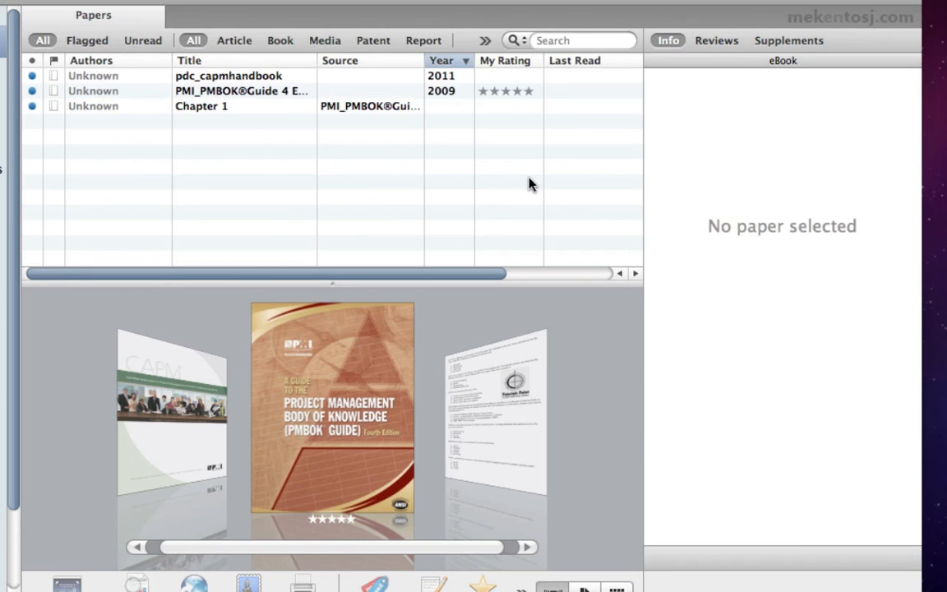
pyautogui.click(201, 106)
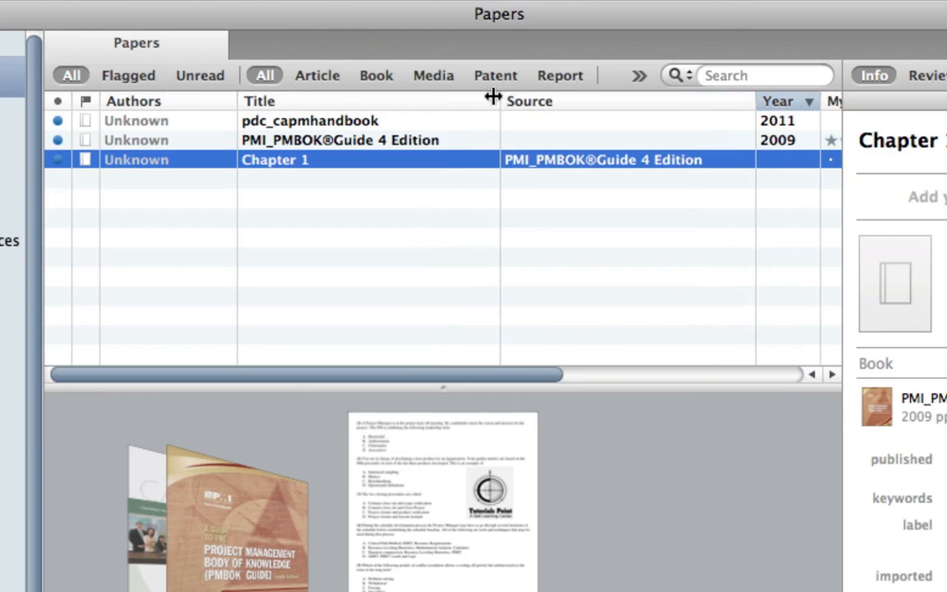
pyautogui.click(340, 140)
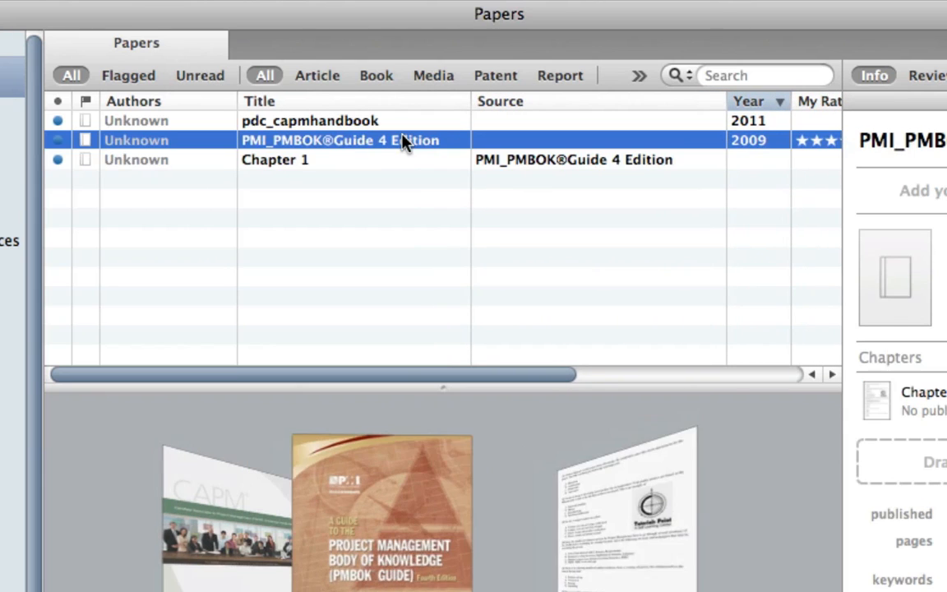
pyautogui.click(275, 160)
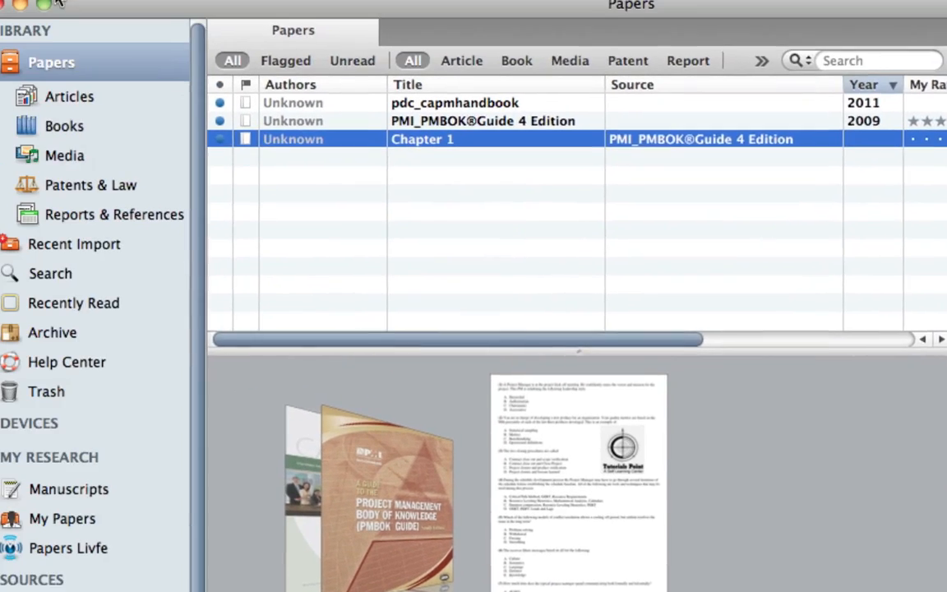
# Step: Create the book 'My Book' by Mekentosj, publisher Mekentosj Inc., and add two empty chapters
pyautogui.click(150, 12)
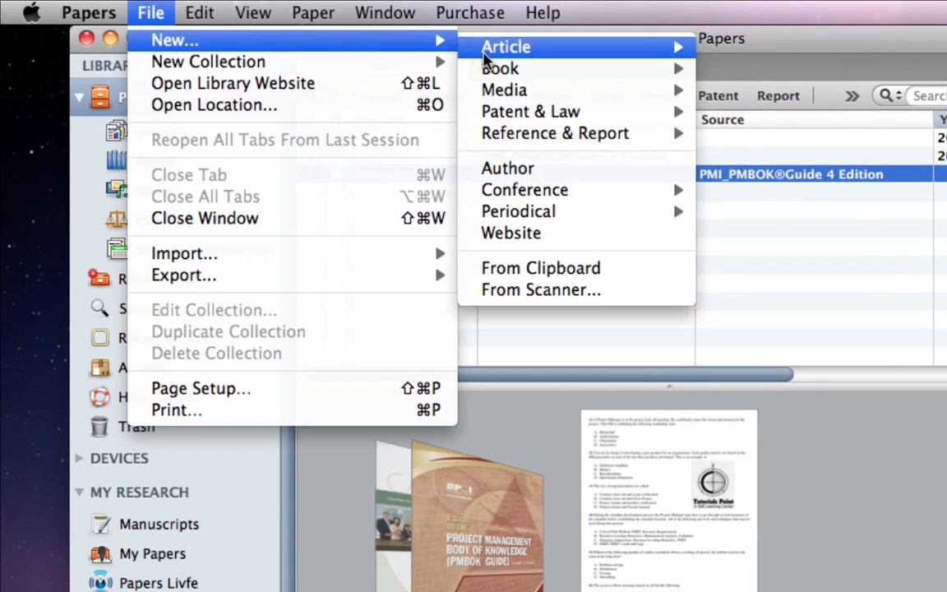
pyautogui.moveTo(499, 67)
pyautogui.write('My Book')
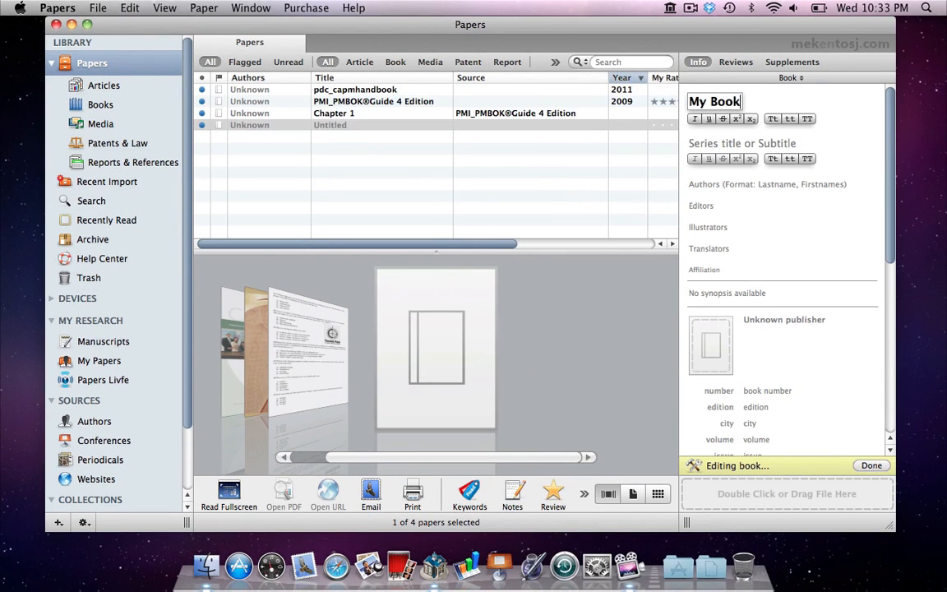
pyautogui.click(766, 184)
pyautogui.write('Mekentosj')
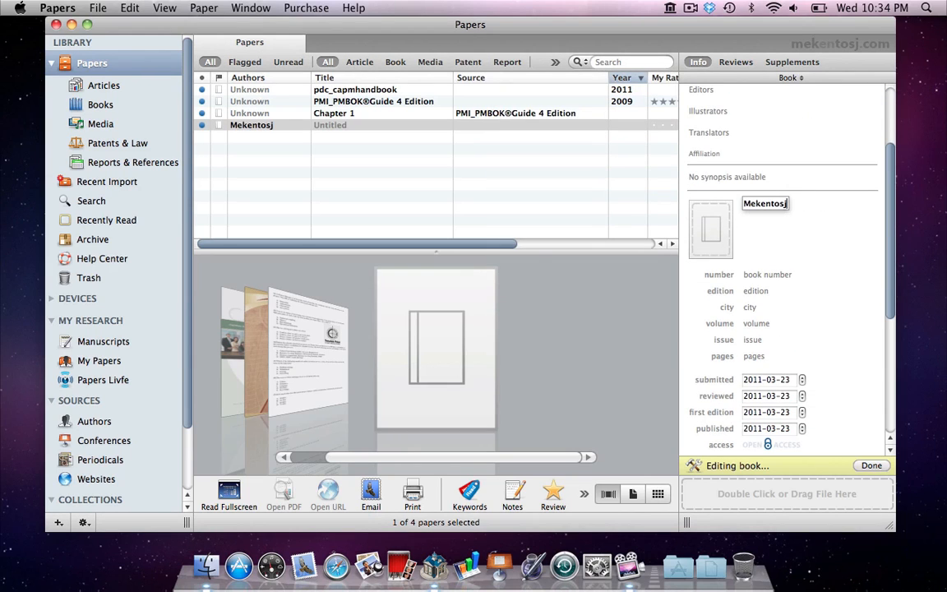
pyautogui.scroll(-3)
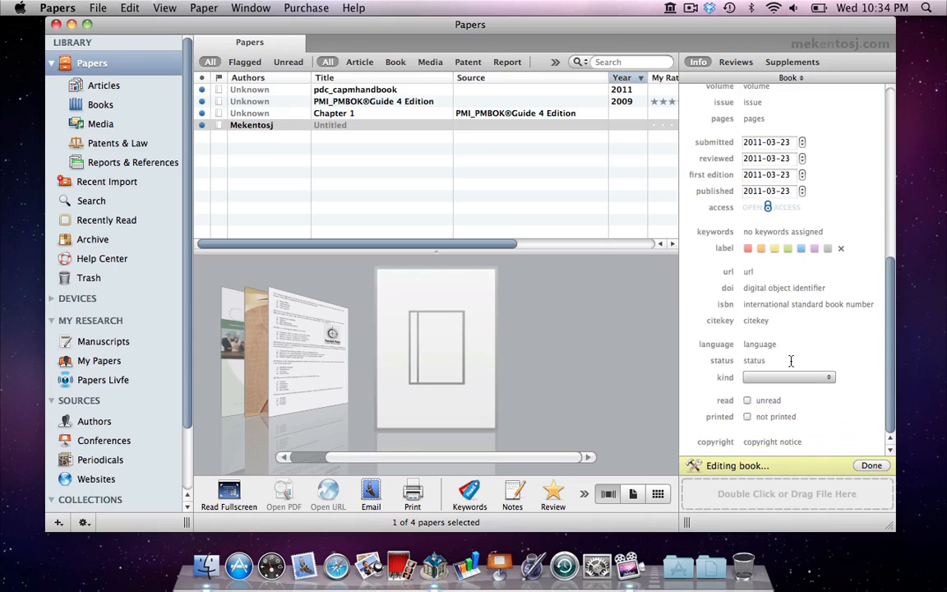
pyautogui.click(787, 377)
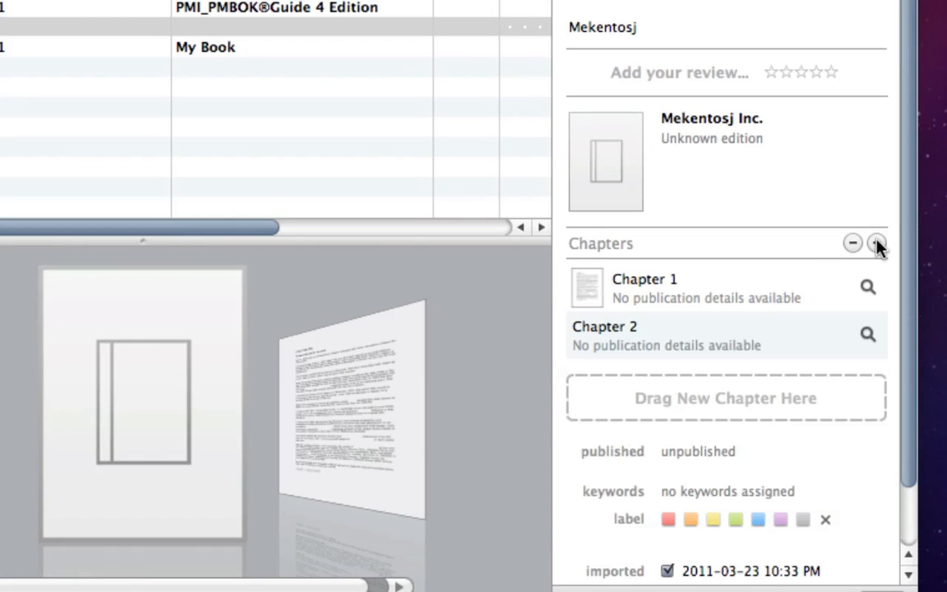
# Step: Attach the chapter files from the Book folder to My Book as Chapters 1 to 5
pyautogui.click(875, 243)
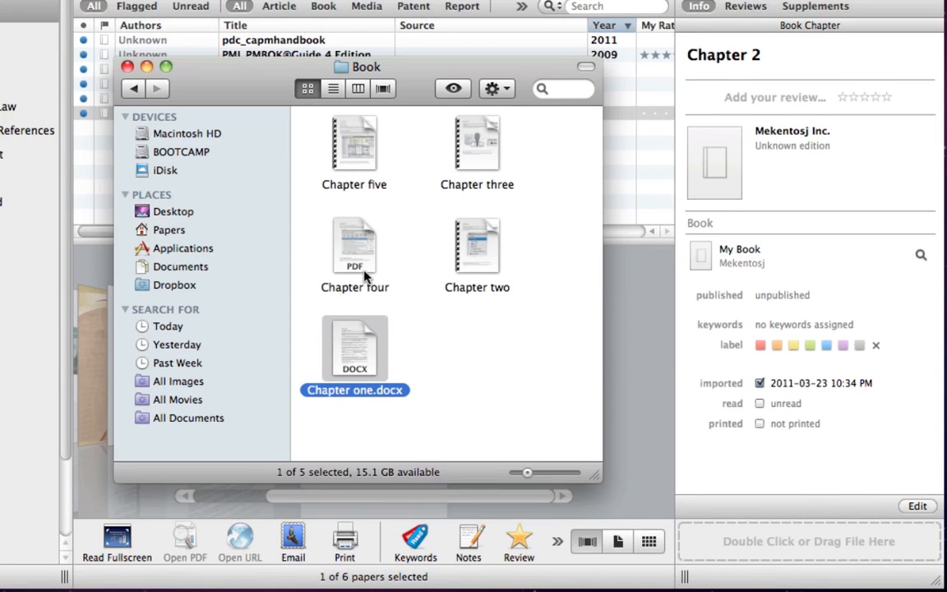
pyautogui.click(476, 246)
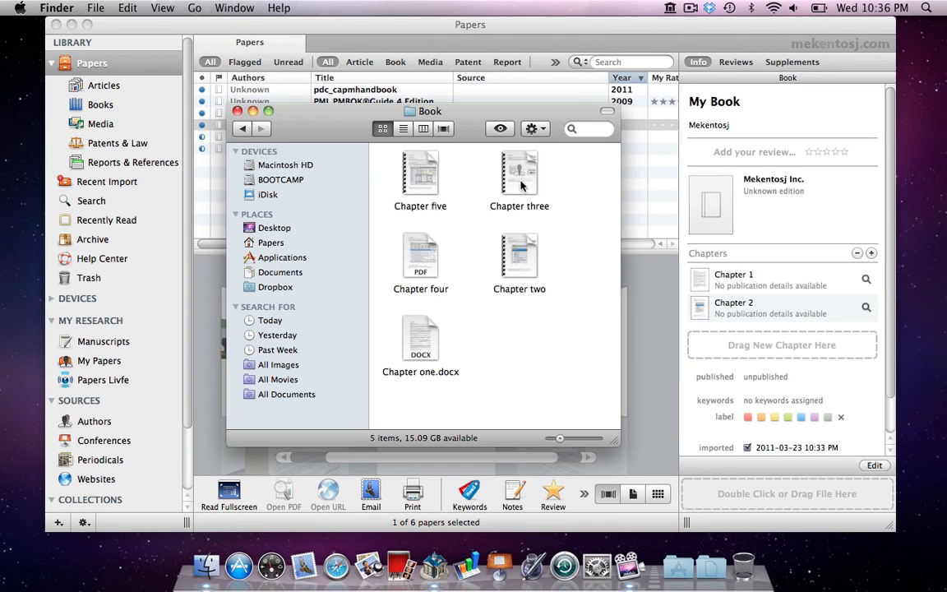
pyautogui.click(420, 255)
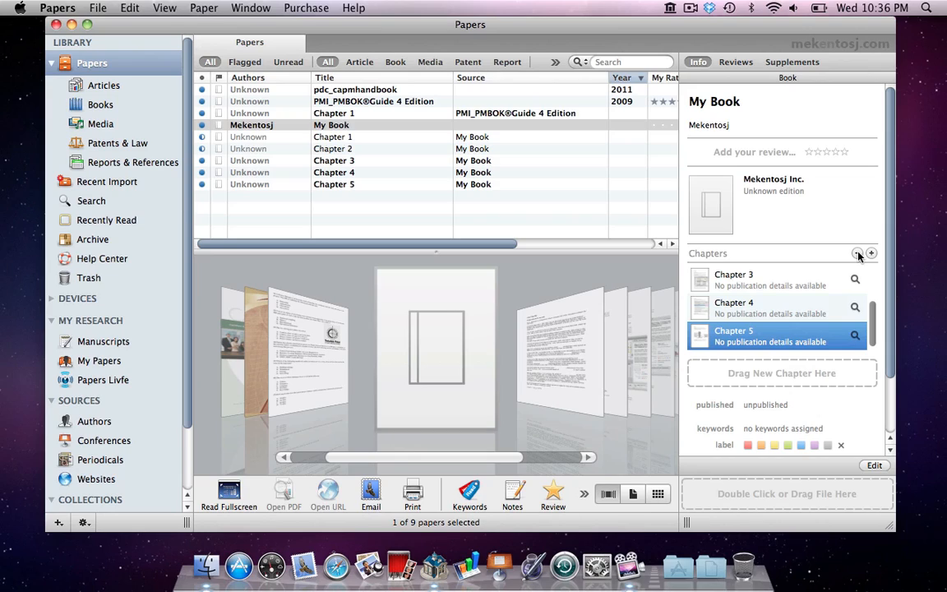
pyautogui.click(857, 252)
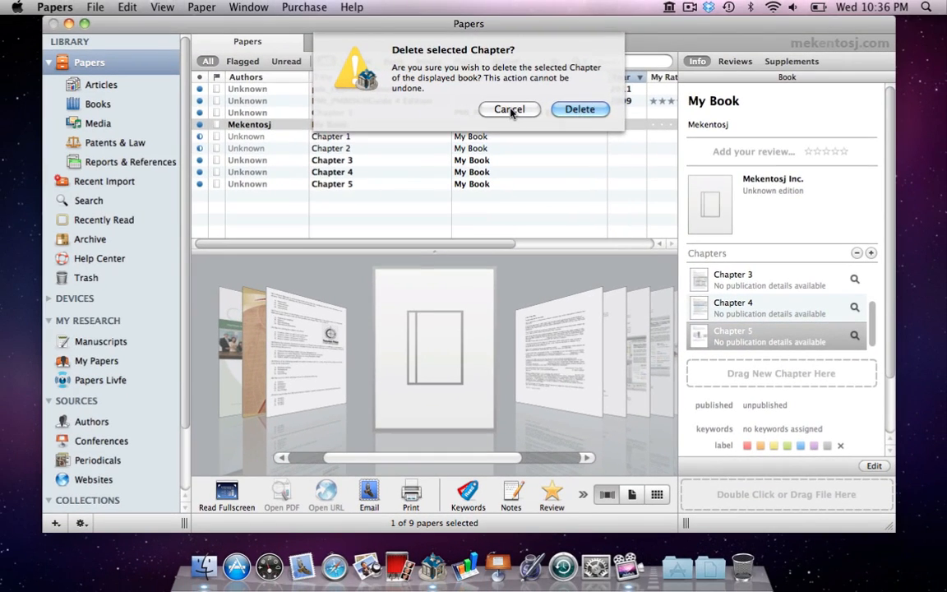
pyautogui.click(509, 109)
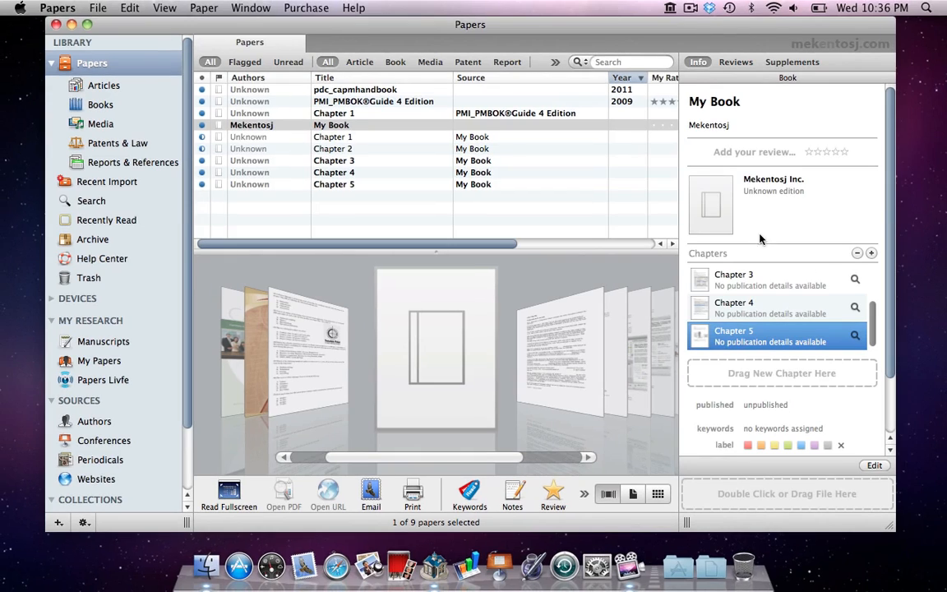
pyautogui.moveTo(204, 567)
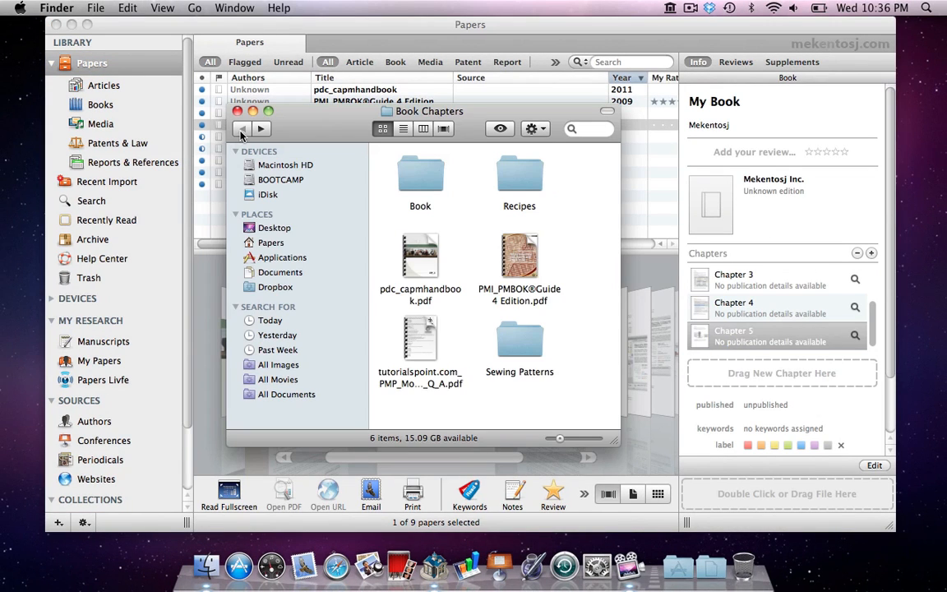
# Step: Open the Recipes folder in Finder and start a new library item in Papers
pyautogui.click(100, 103)
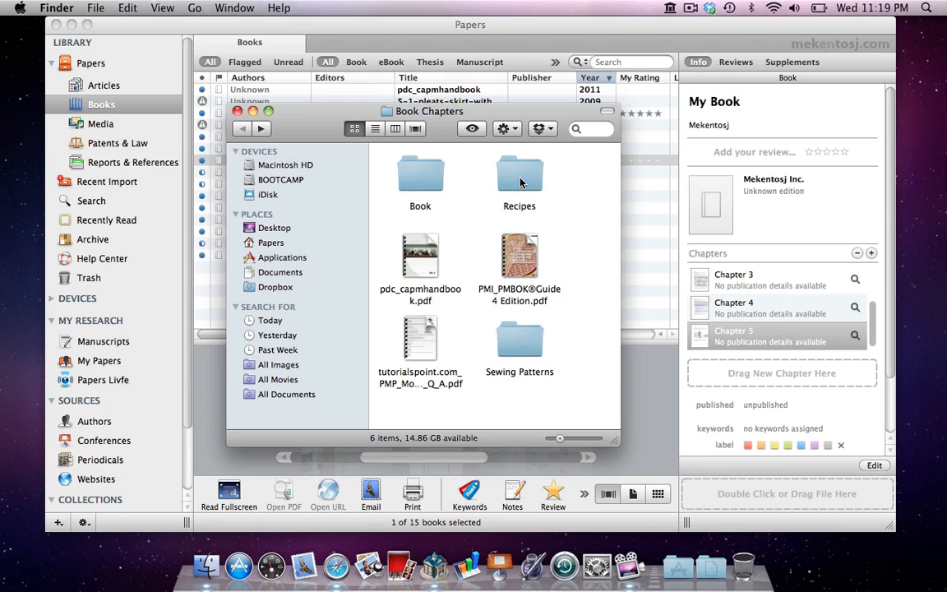
pyautogui.doubleClick(519, 173)
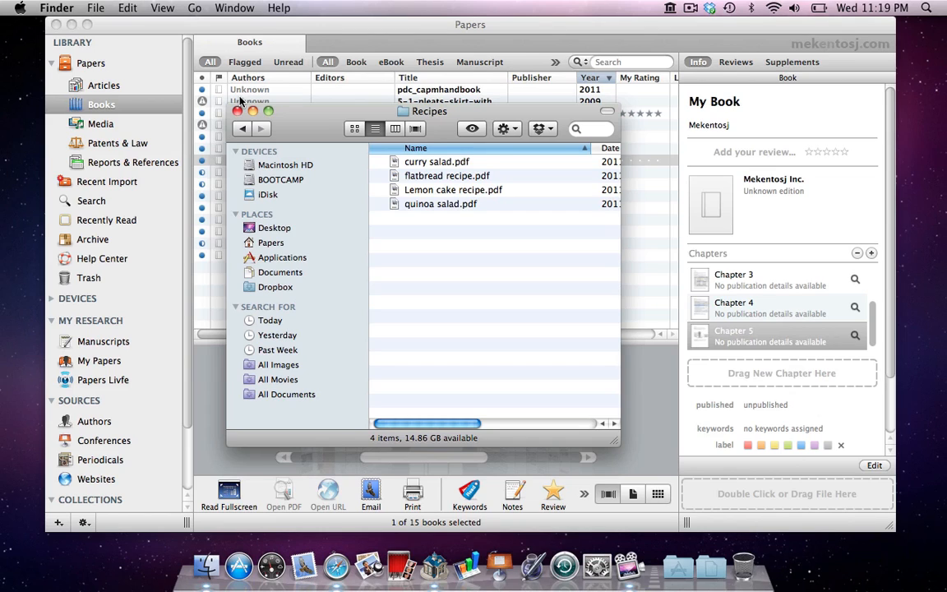
pyautogui.click(97, 7)
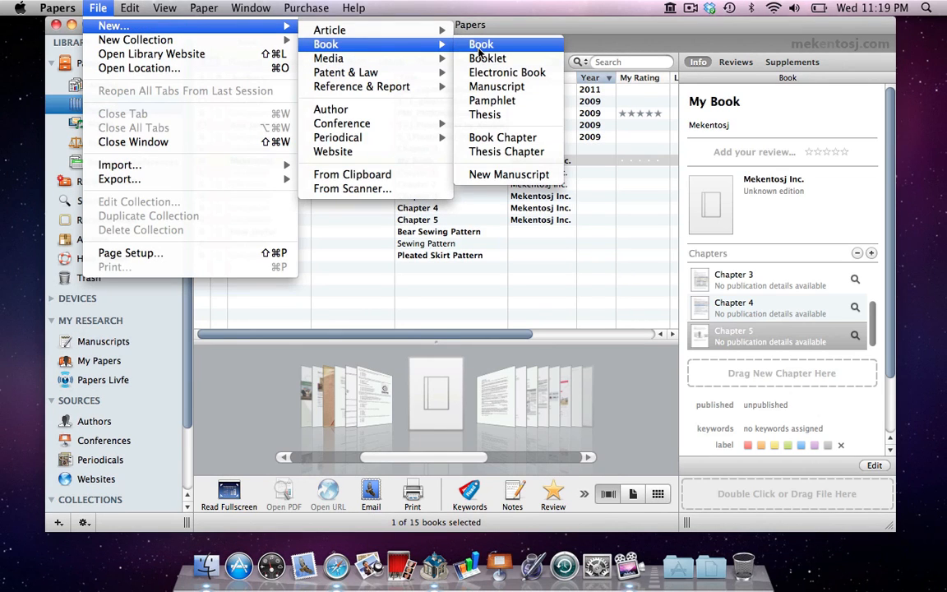
pyautogui.click(481, 44)
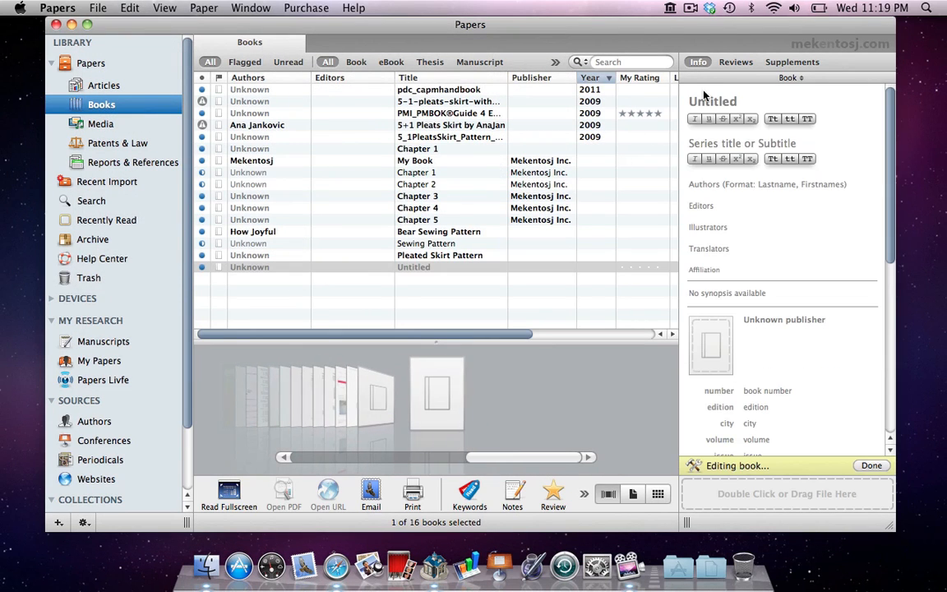
pyautogui.write('M')
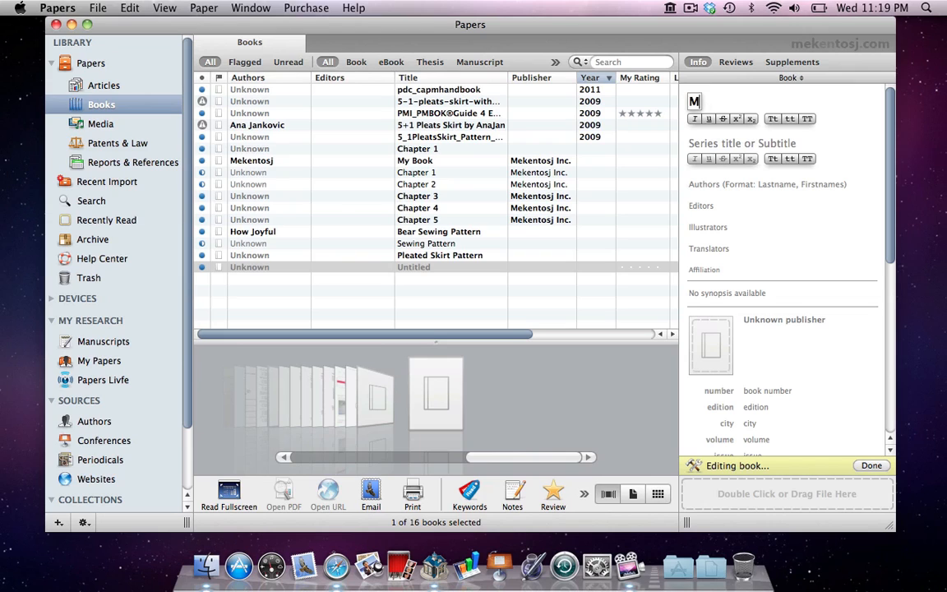
pyautogui.write('y Favorite')
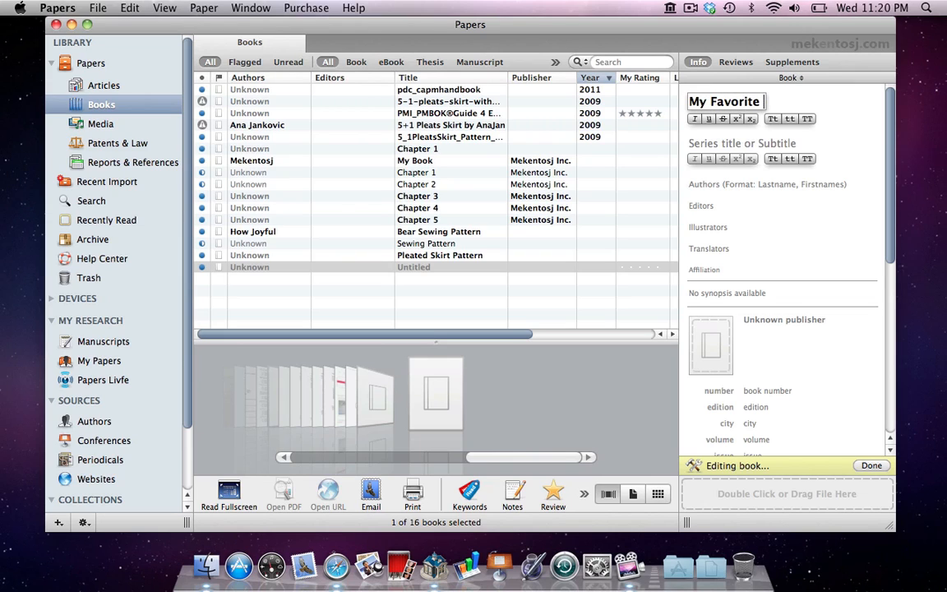
pyautogui.write('Recipes')
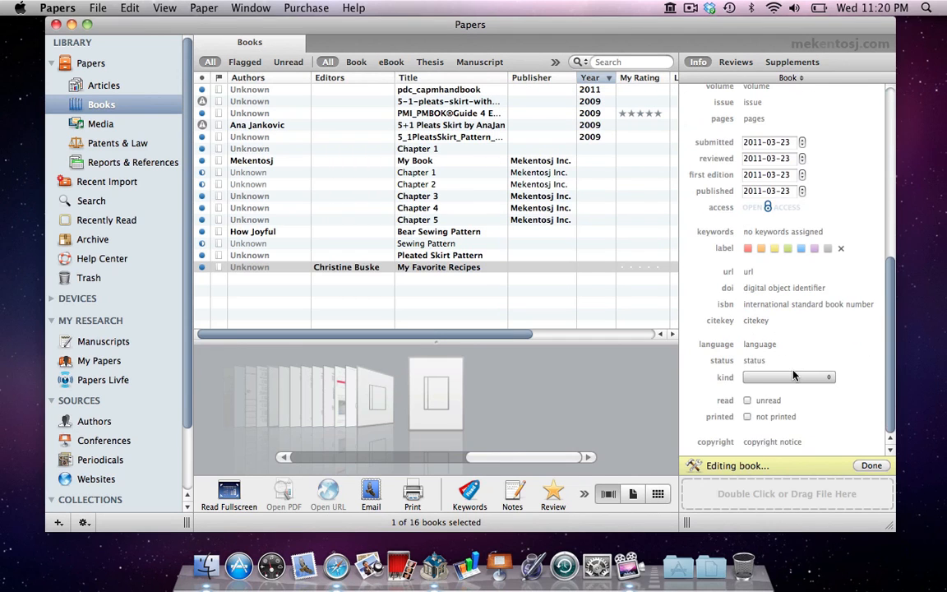
pyautogui.click(870, 465)
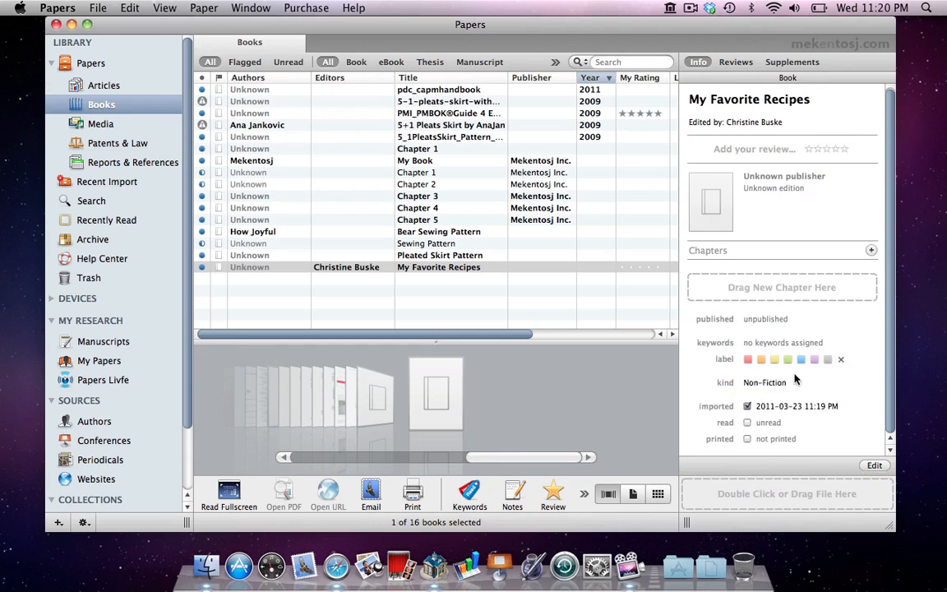
pyautogui.click(91, 63)
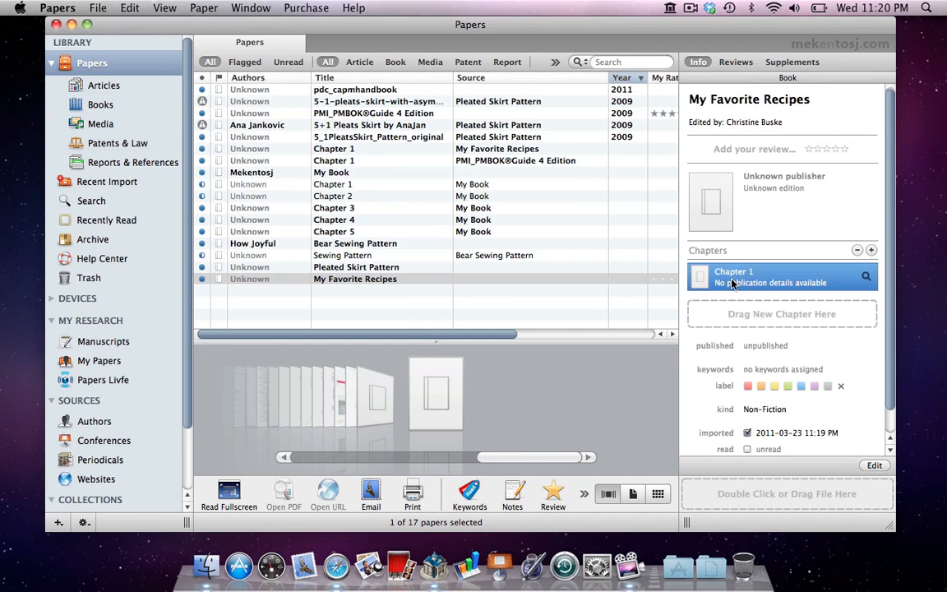
pyautogui.moveTo(861, 271)
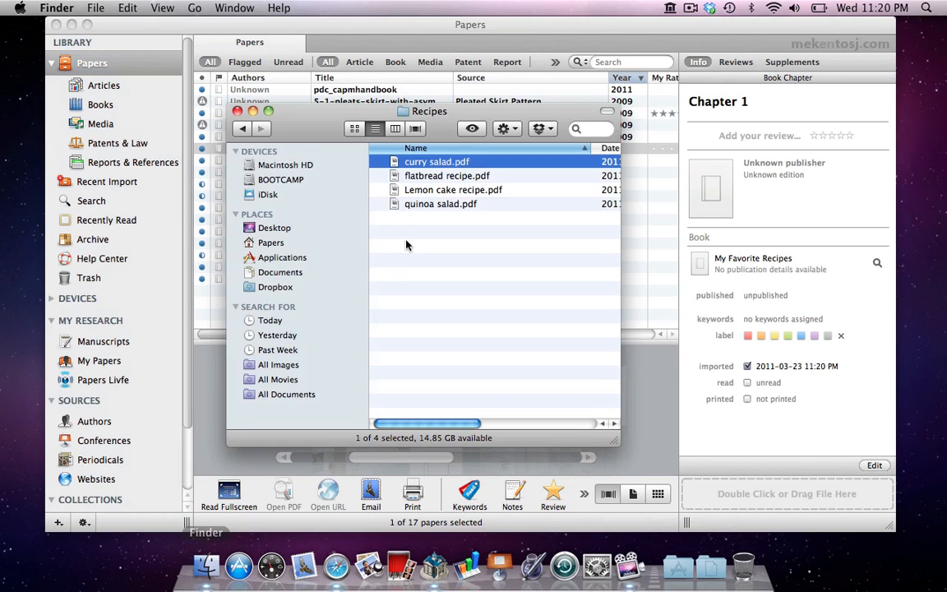
# Step: Attach curry salad.pdf to Chapter 1 and flatbread recipe.pdf as Chapter 2, then select the lemon cake and quinoa salad PDFs
pyautogui.moveTo(437, 161); pyautogui.dragTo(803, 509)
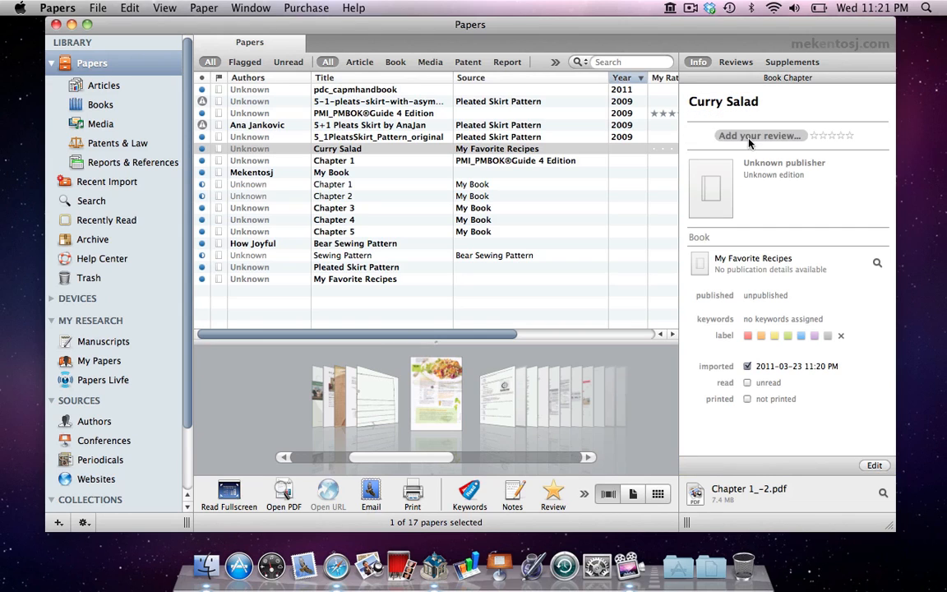
pyautogui.click(355, 279)
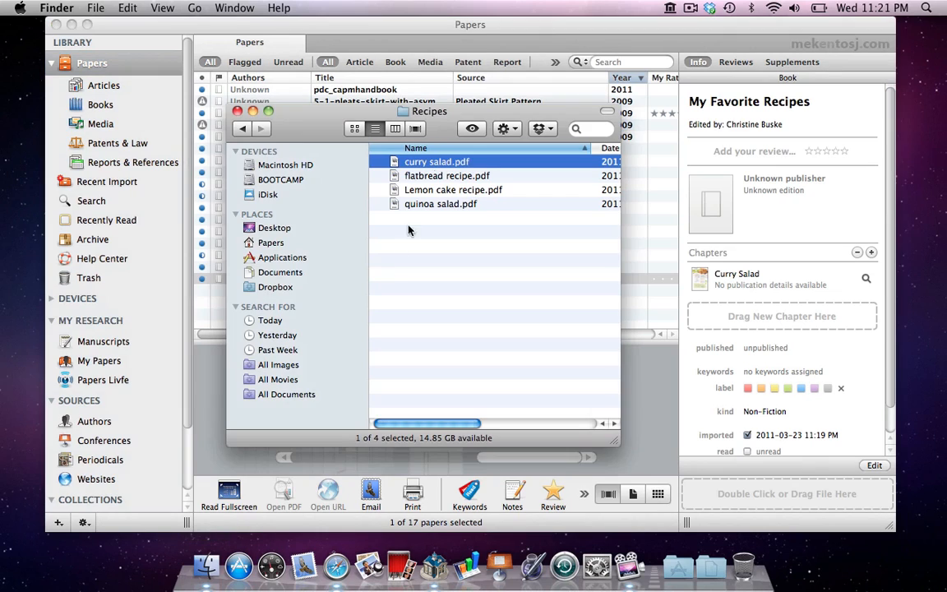
pyautogui.moveTo(447, 175); pyautogui.dragTo(759, 317)
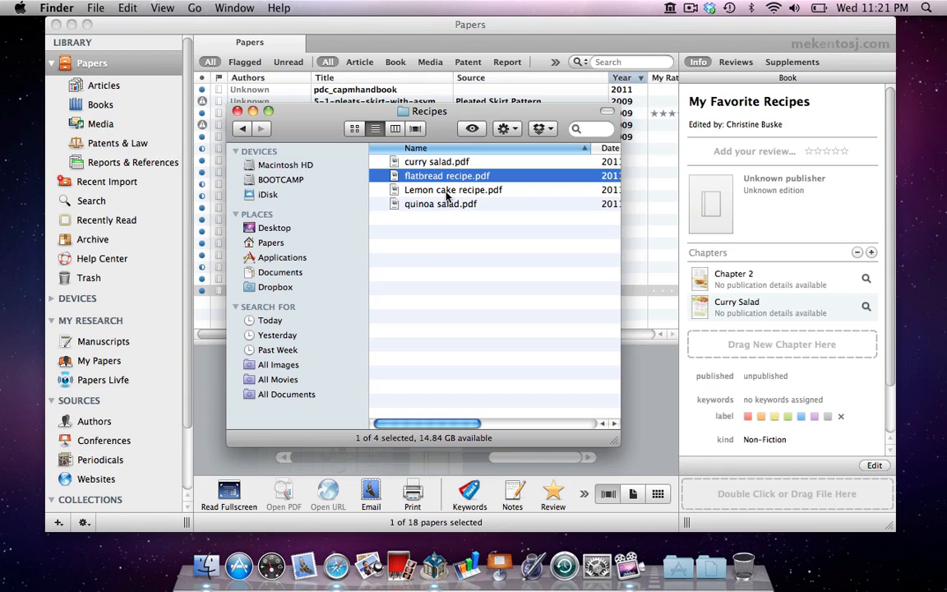
pyautogui.click(452, 189)
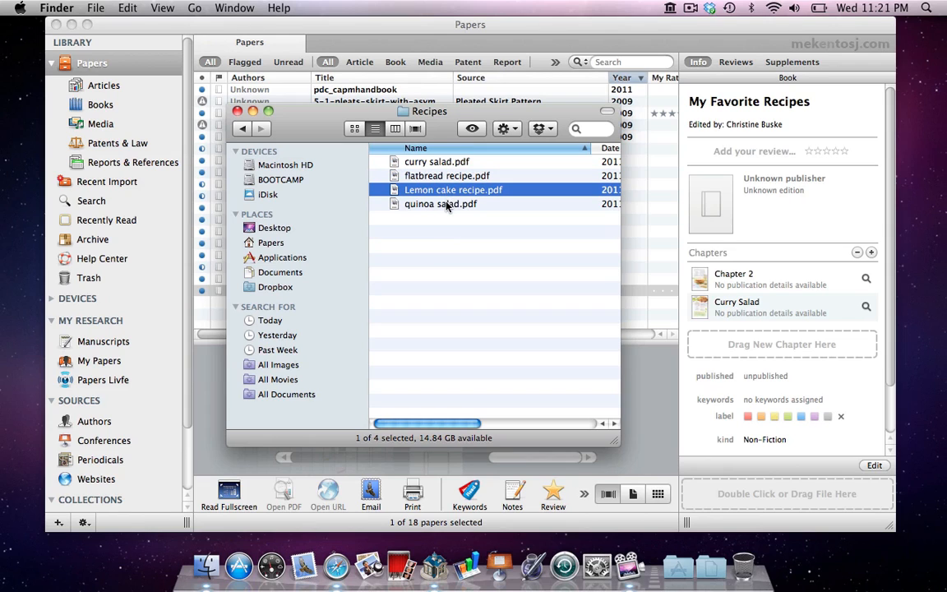
pyautogui.click(439, 204)
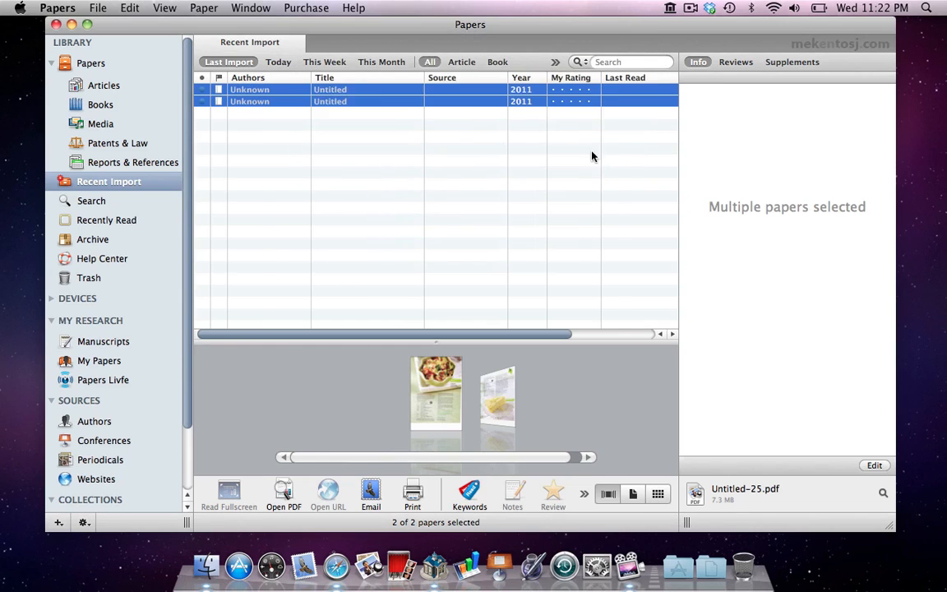
# Step: Add an imported Untitled recipe paper as a new chapter of My Favorite Recipes
pyautogui.click(100, 104)
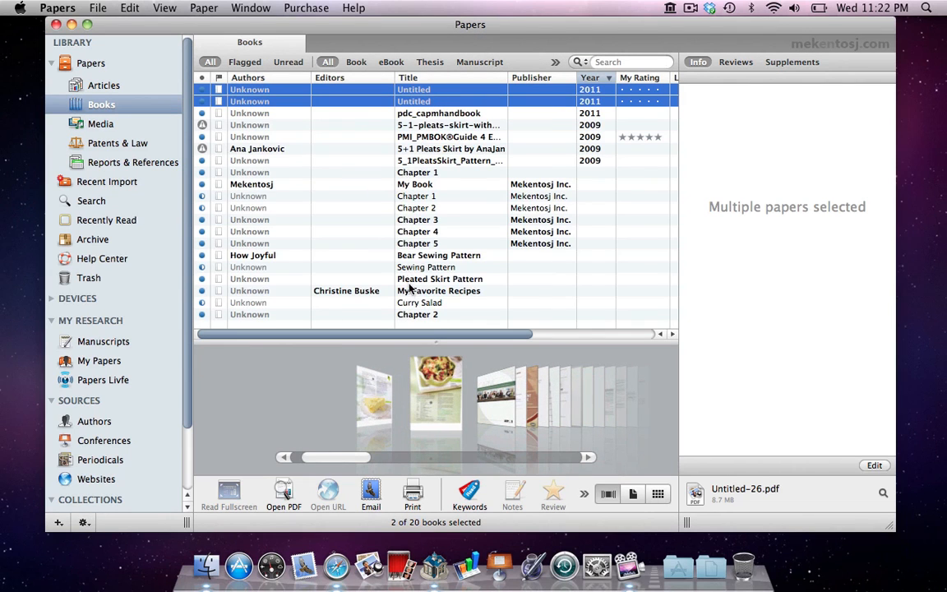
pyautogui.click(438, 290)
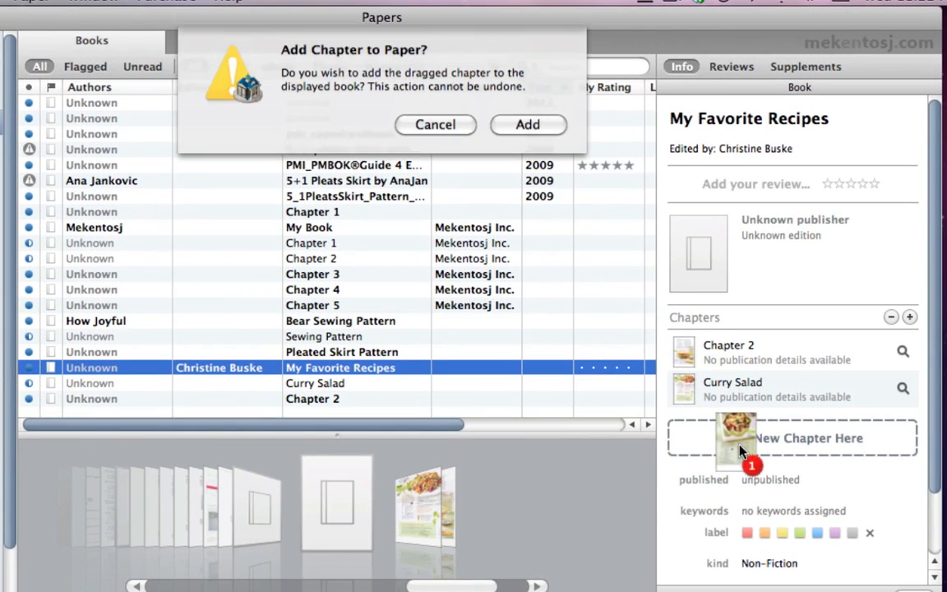
pyautogui.click(527, 124)
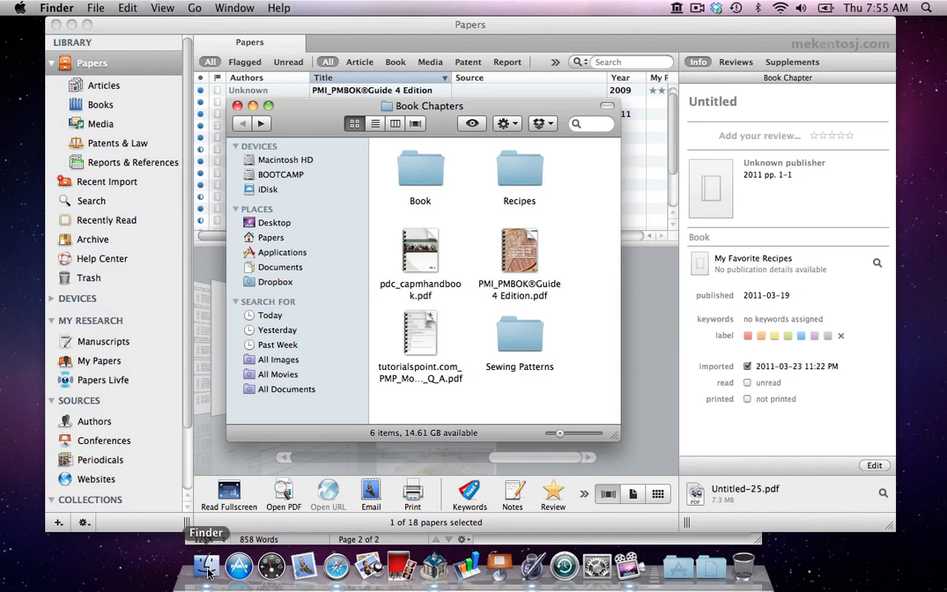
# Step: Import HowJoyfulBear.pdf from the Sewing Patterns folder into the Papers library
pyautogui.doubleClick(519, 333)
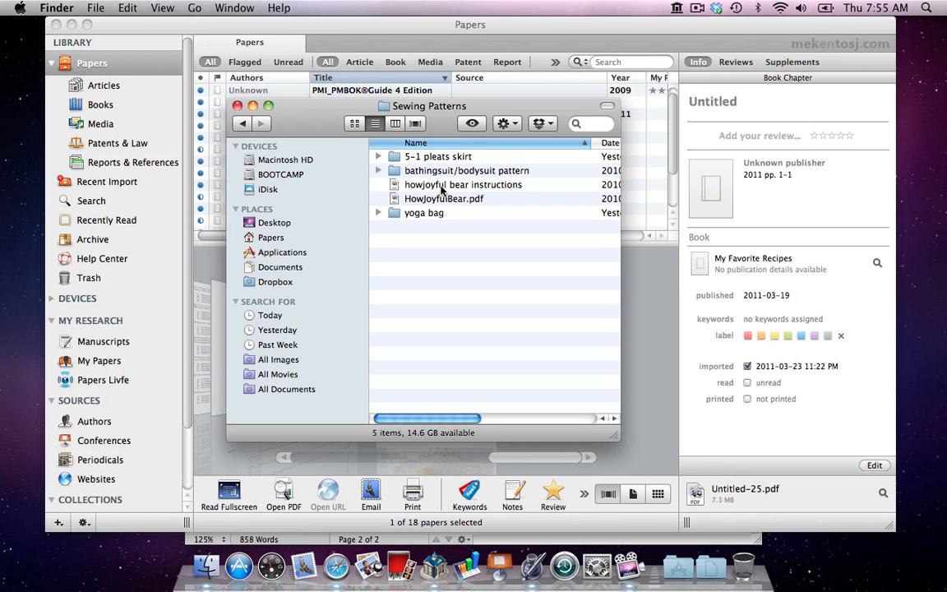
pyautogui.click(443, 198)
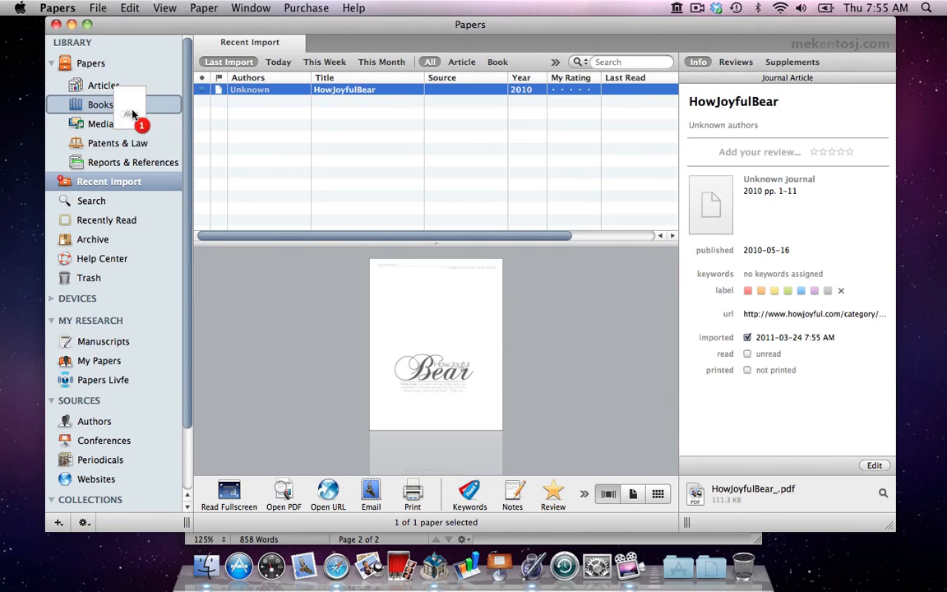
# Step: Convert the HowJoyfulBear paper into a Booklet sourced from How Joyful Blog with a Chapter 1
pyautogui.click(99, 105)
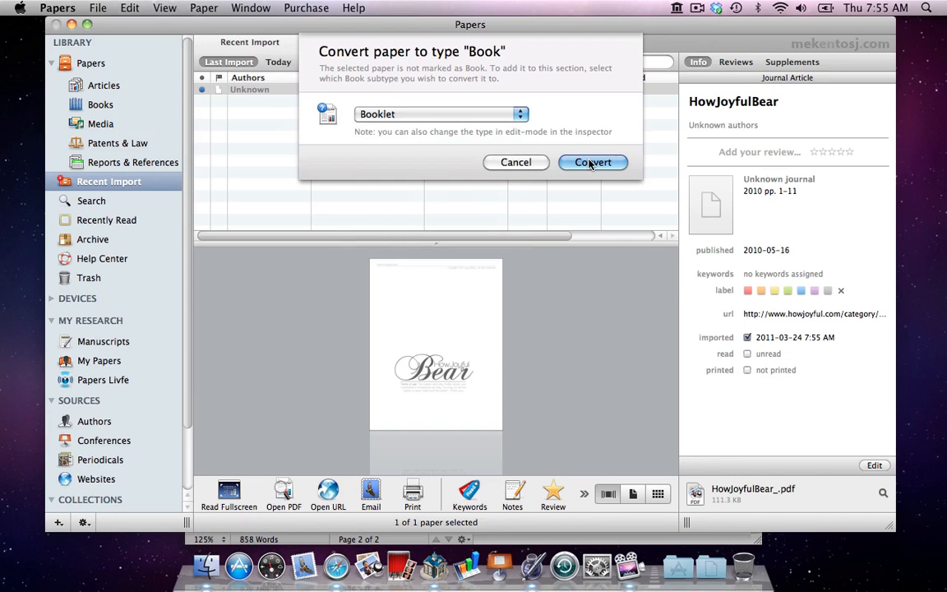
pyautogui.click(593, 162)
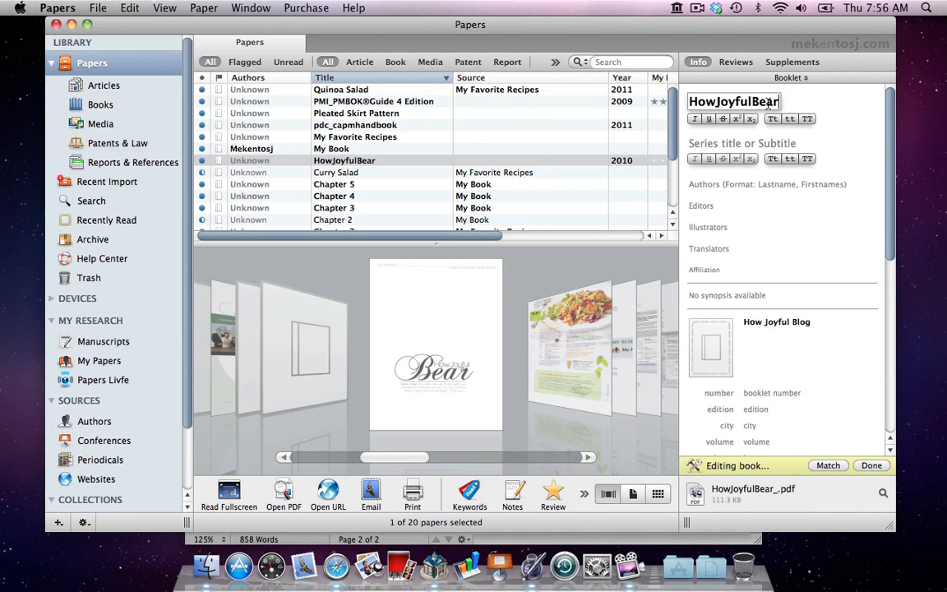
pyautogui.click(870, 465)
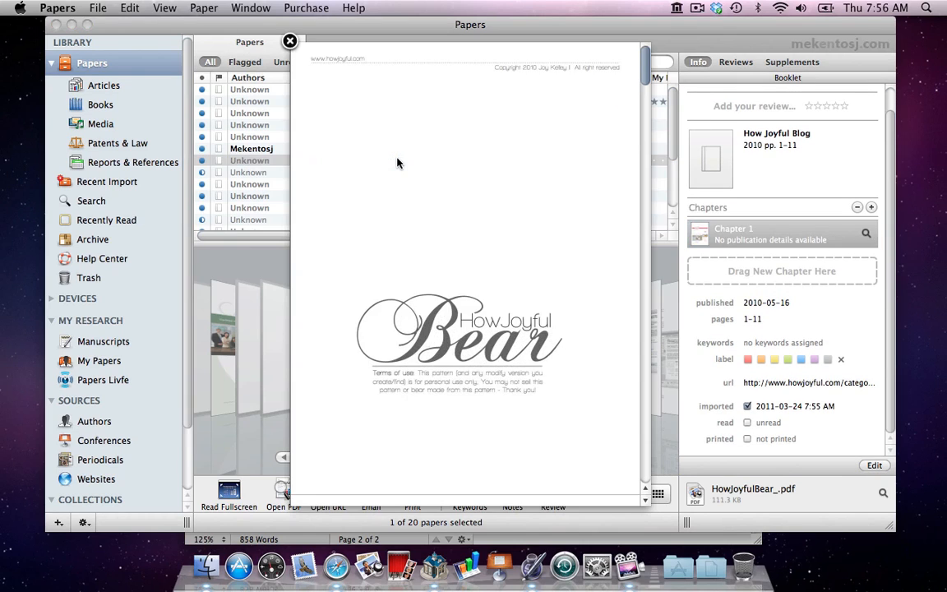
# Step: Scroll down through the teddy bear pattern pages in the fullscreen reader
pyautogui.scroll(-3)
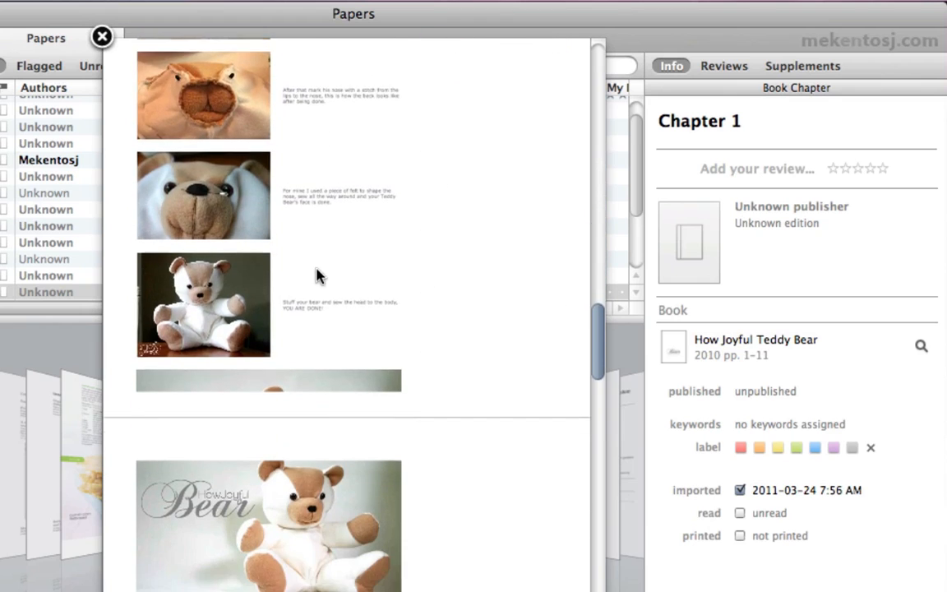
pyautogui.scroll(-3)
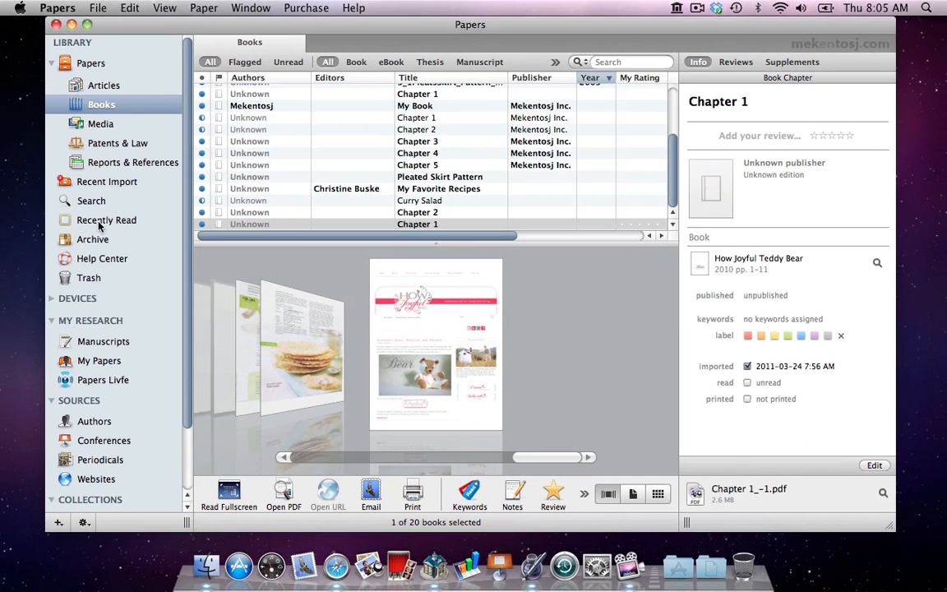
# Step: Create a new Thesis book record via File > New > Book
pyautogui.click(98, 7)
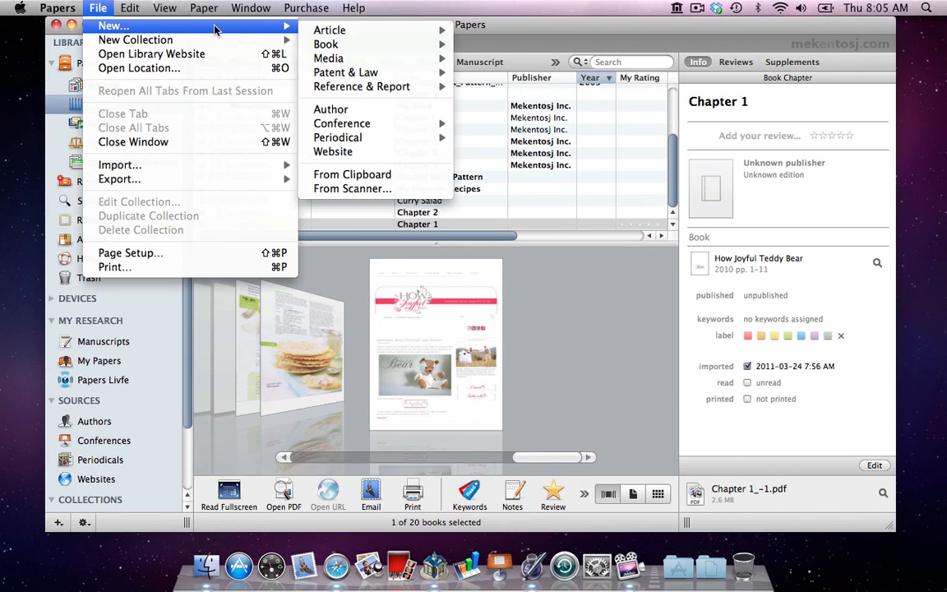
pyautogui.moveTo(325, 44)
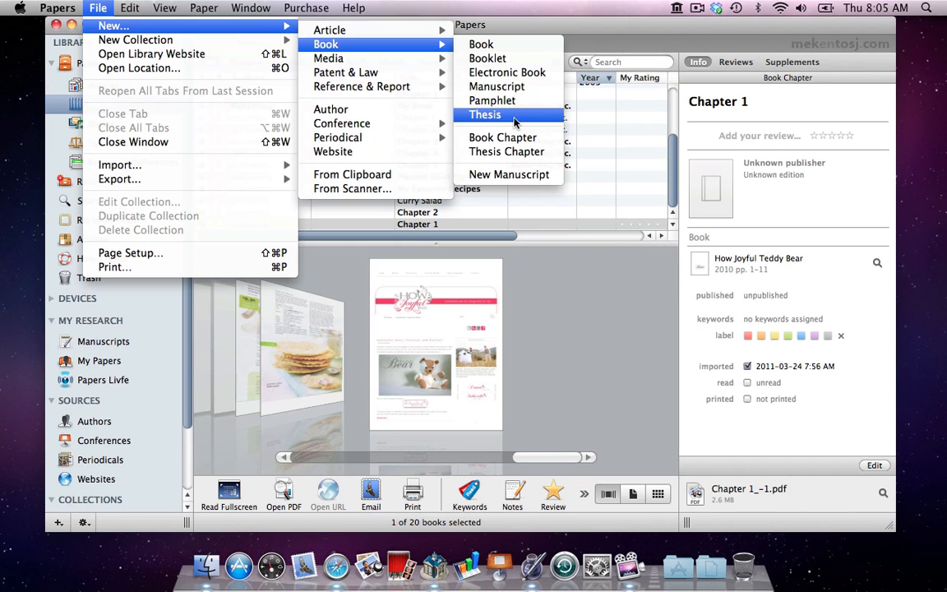
pyautogui.click(484, 115)
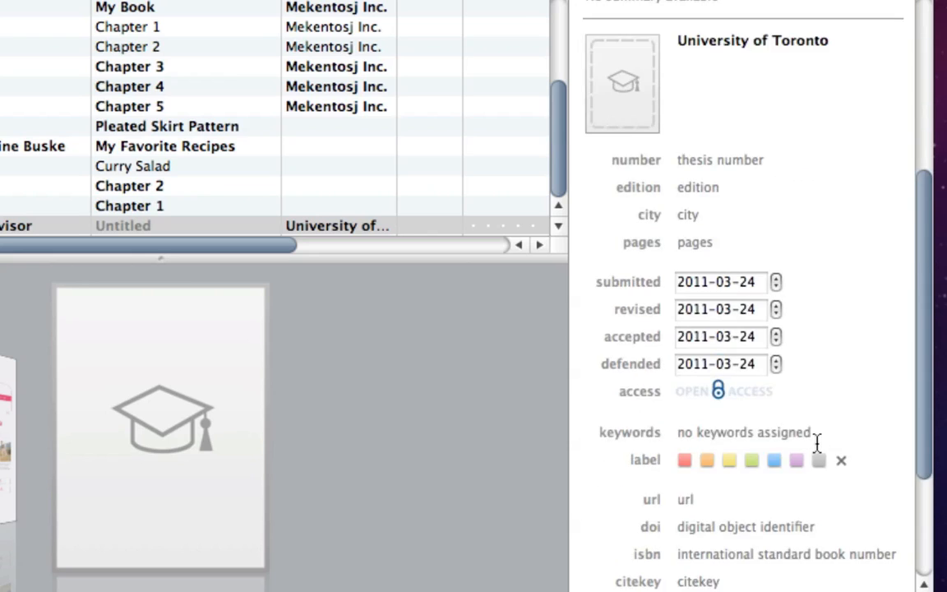
# Step: Save My PhD Thesis details with author Me and My advisor, then select the teddy bear chapter entry
pyautogui.click(834, 332)
pyautogui.write('Lots')
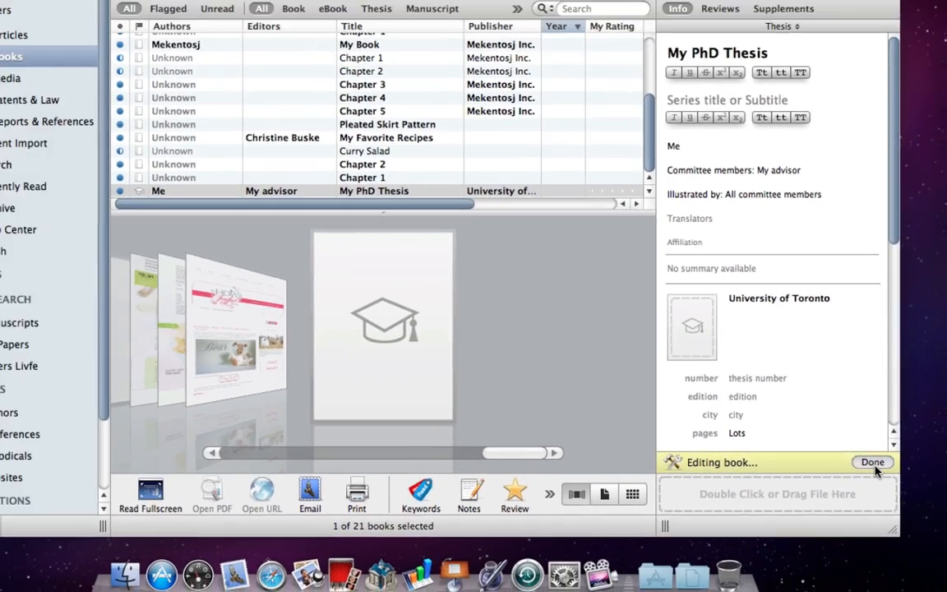
pyautogui.click(873, 461)
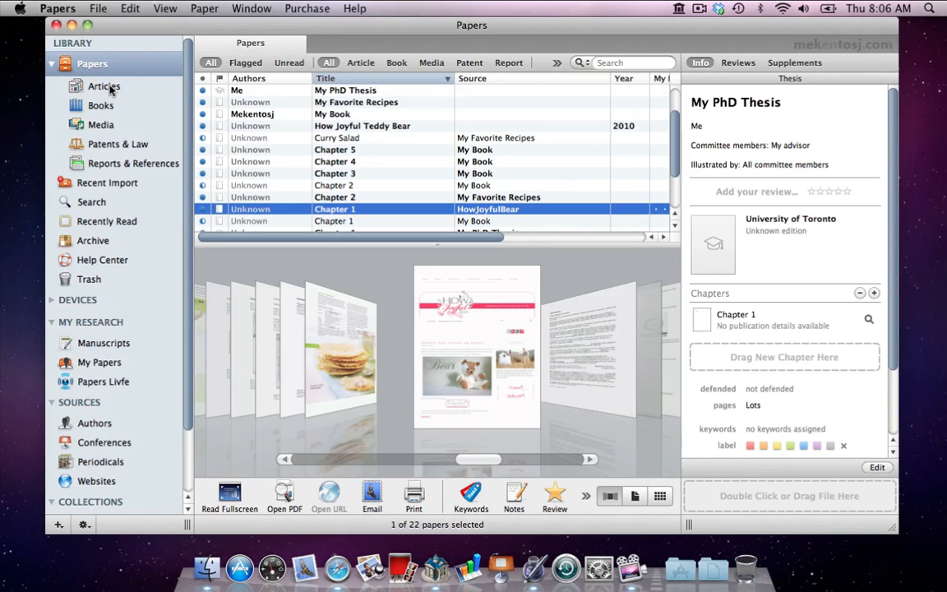
pyautogui.click(334, 209)
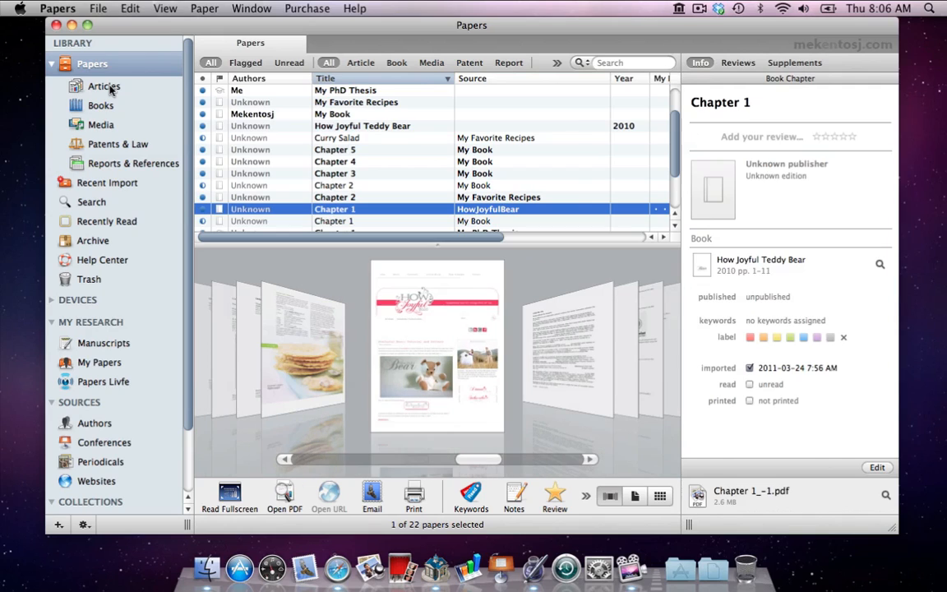